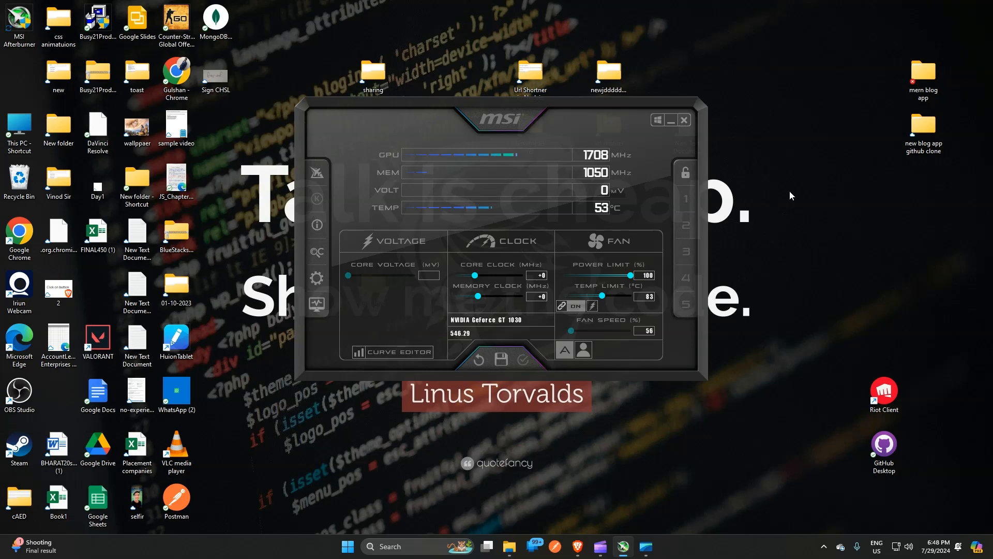
pyautogui.moveTo(524, 137)
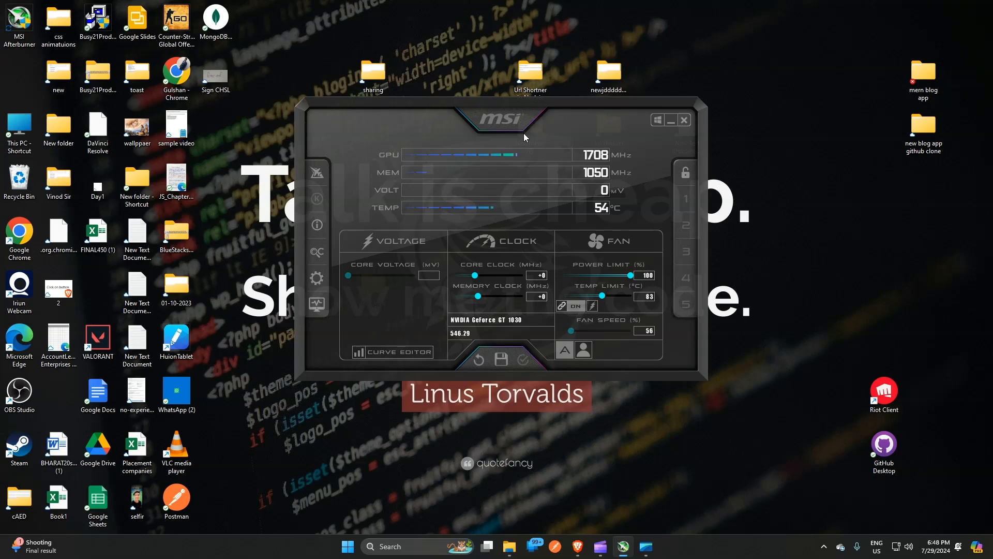
pyautogui.moveTo(531, 125)
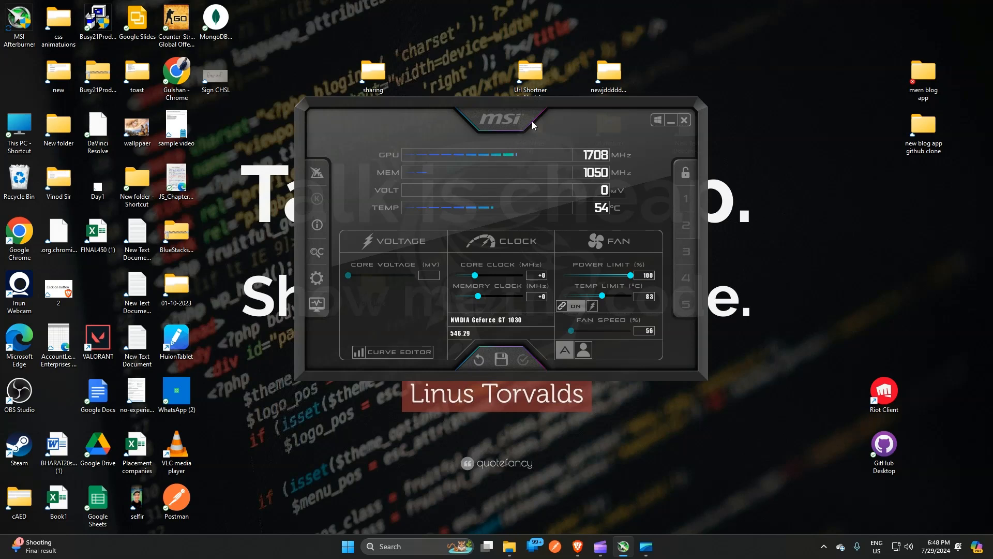
pyautogui.moveTo(542, 227)
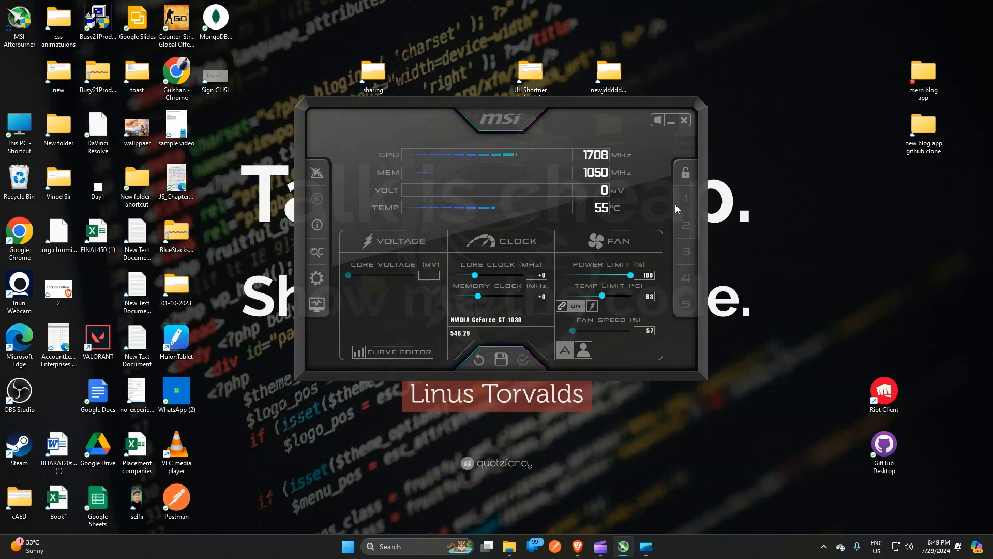
pyautogui.moveTo(682, 303)
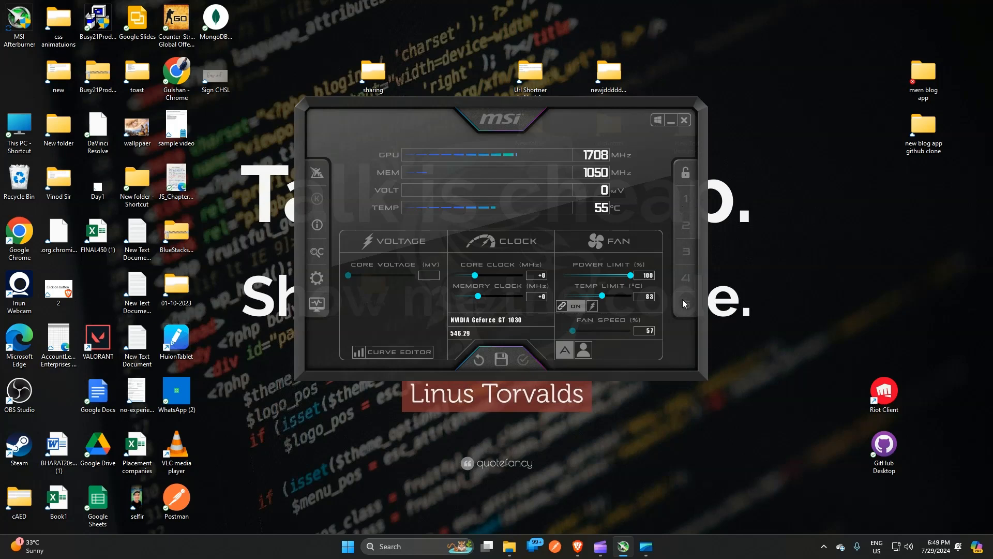
pyautogui.moveTo(691, 204)
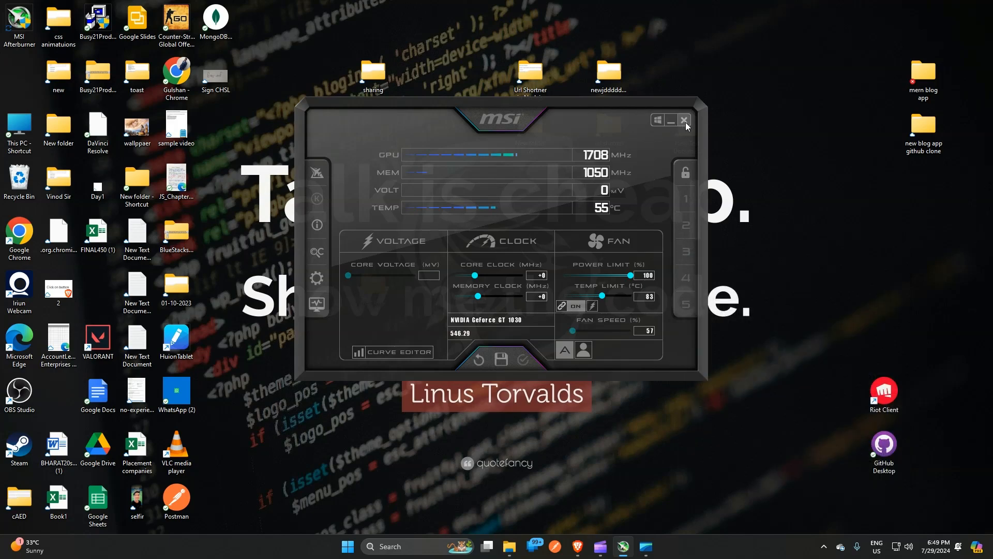
# Close MSI Afterburner and open its install folder D:\MSI Afterburner in File Explorer.
pyautogui.click(685, 120)
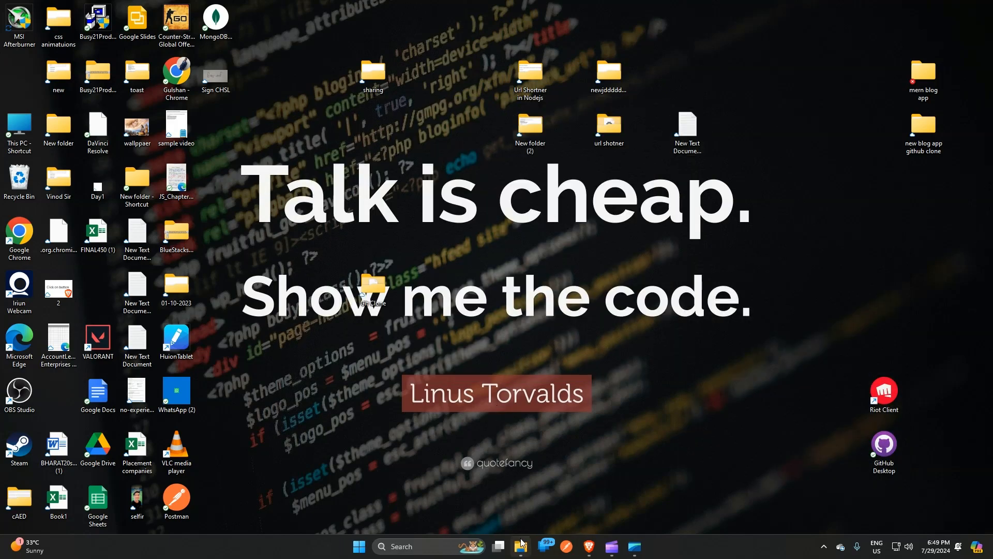
pyautogui.click(499, 546)
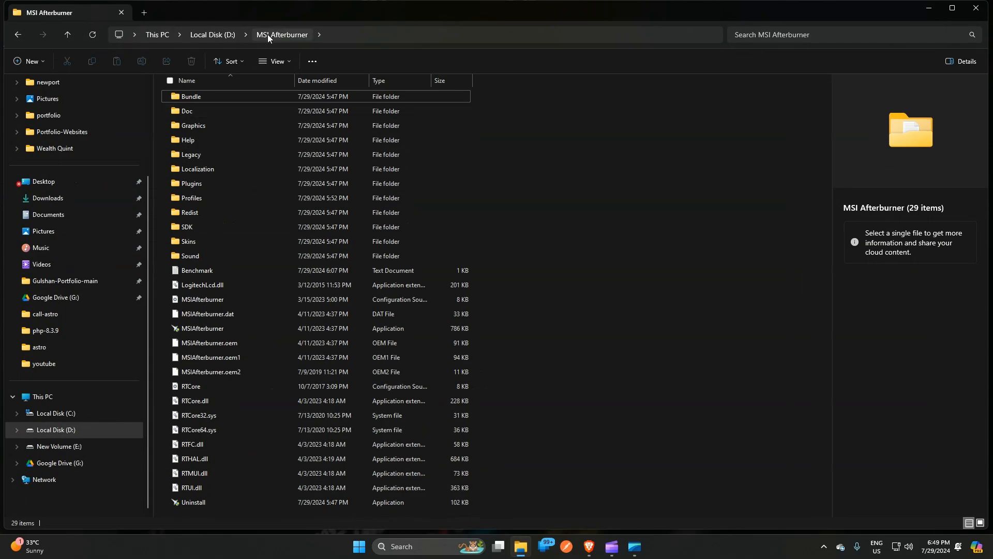
# Rename the Profiles folder to 'Profilesss' and minimize File Explorer to show the desktop.
pyautogui.click(191, 198)
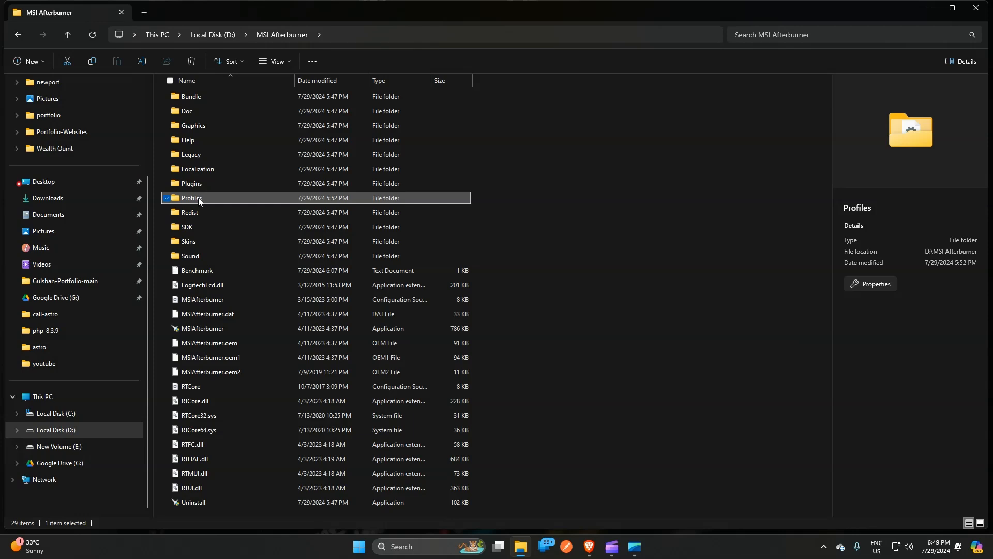
pyautogui.moveTo(202, 201)
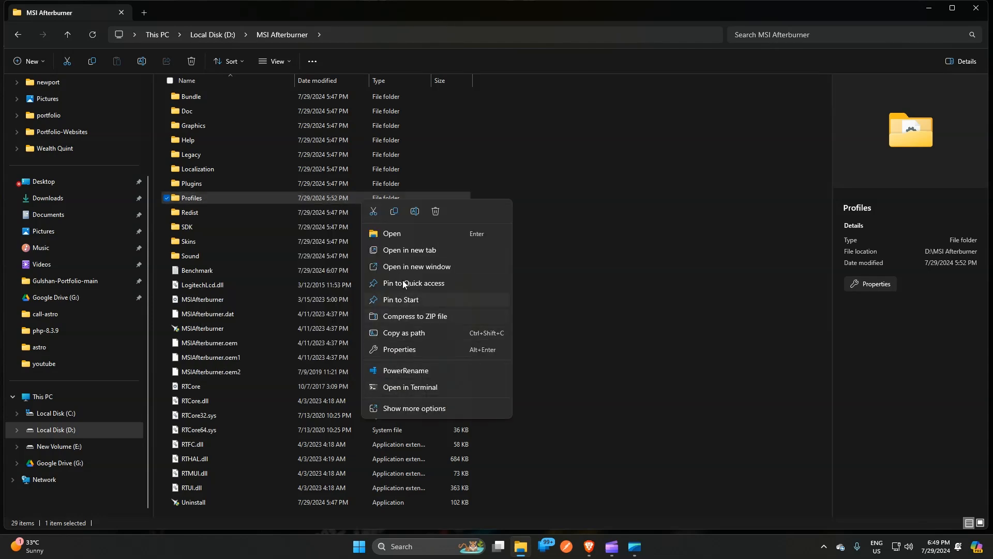
pyautogui.click(414, 408)
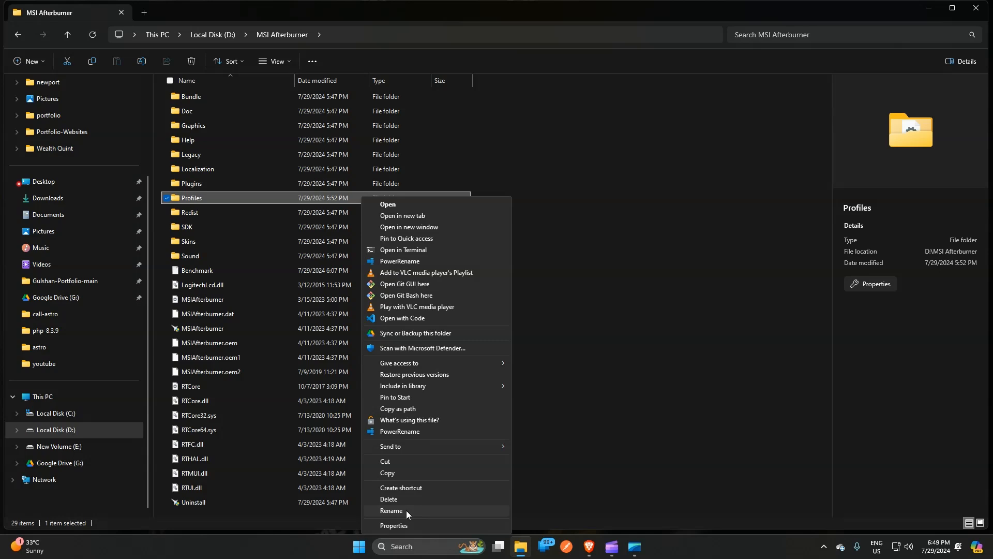
pyautogui.click(391, 510)
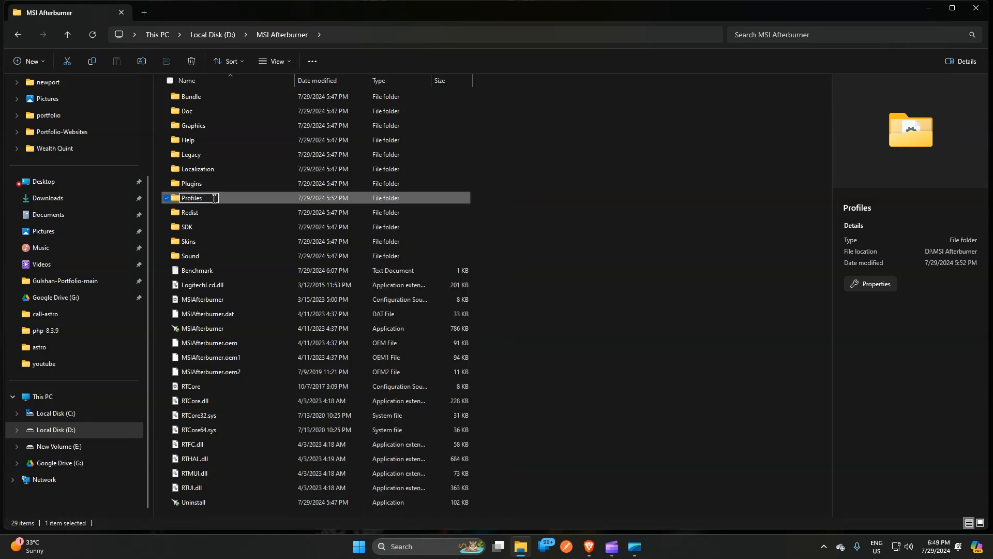
pyautogui.write('ss')
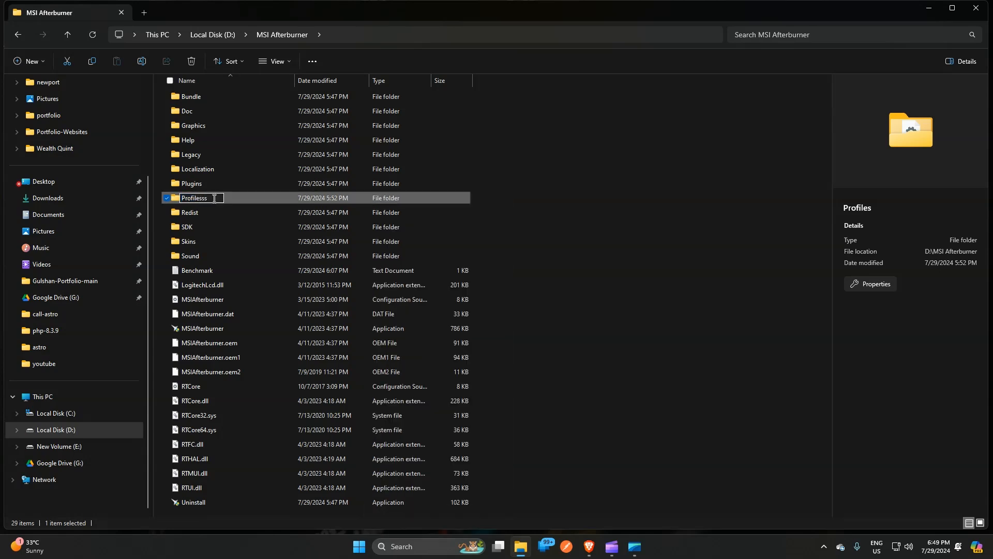
pyautogui.press('Return')
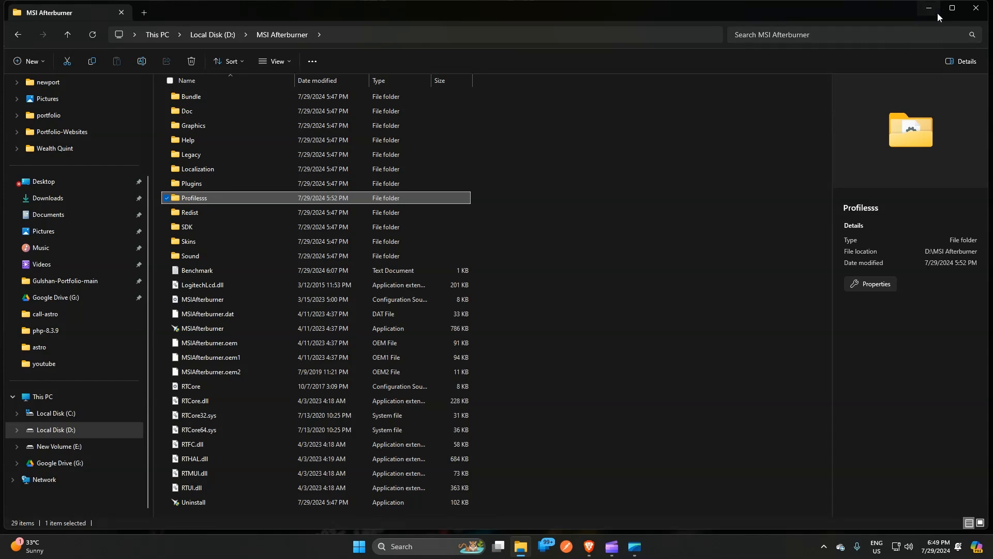
pyautogui.click(927, 9)
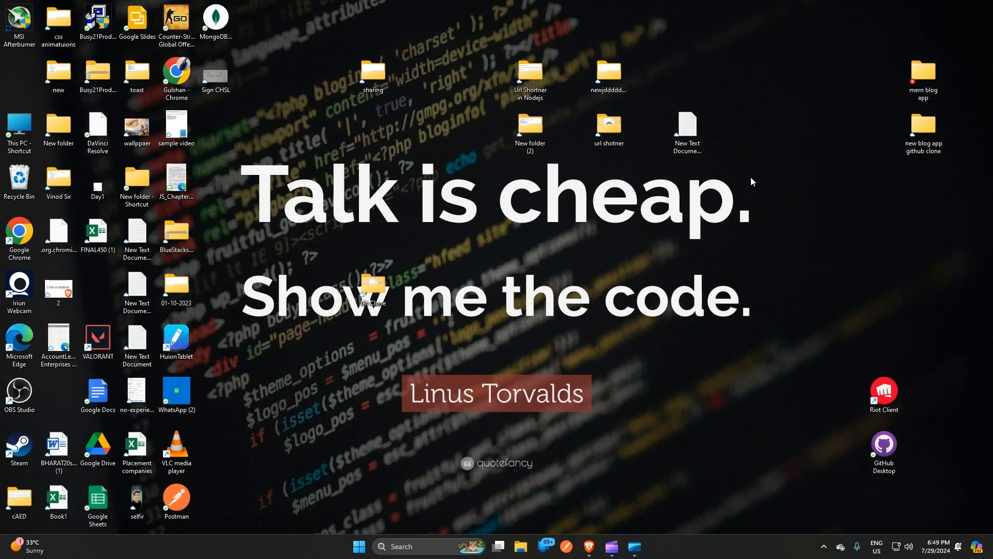
pyautogui.moveTo(836, 140)
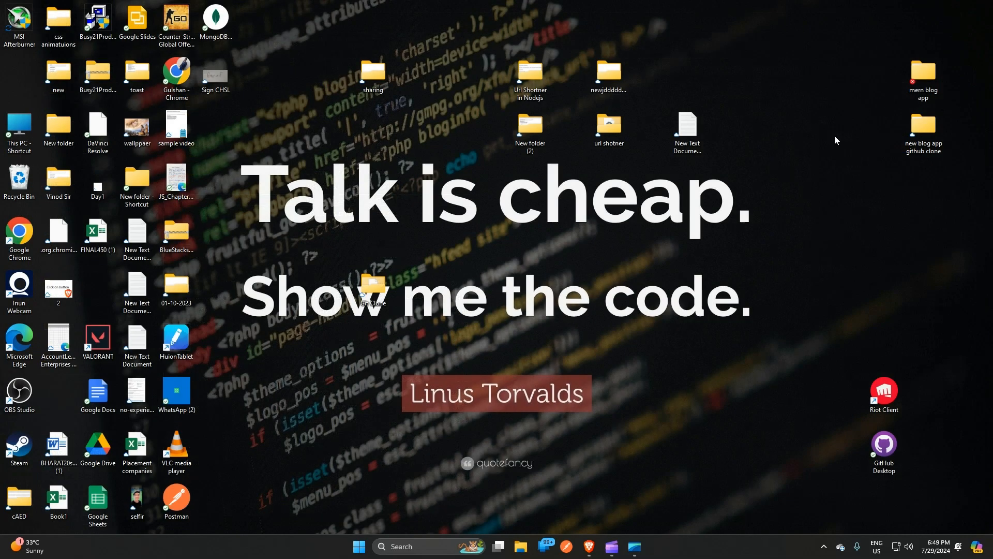